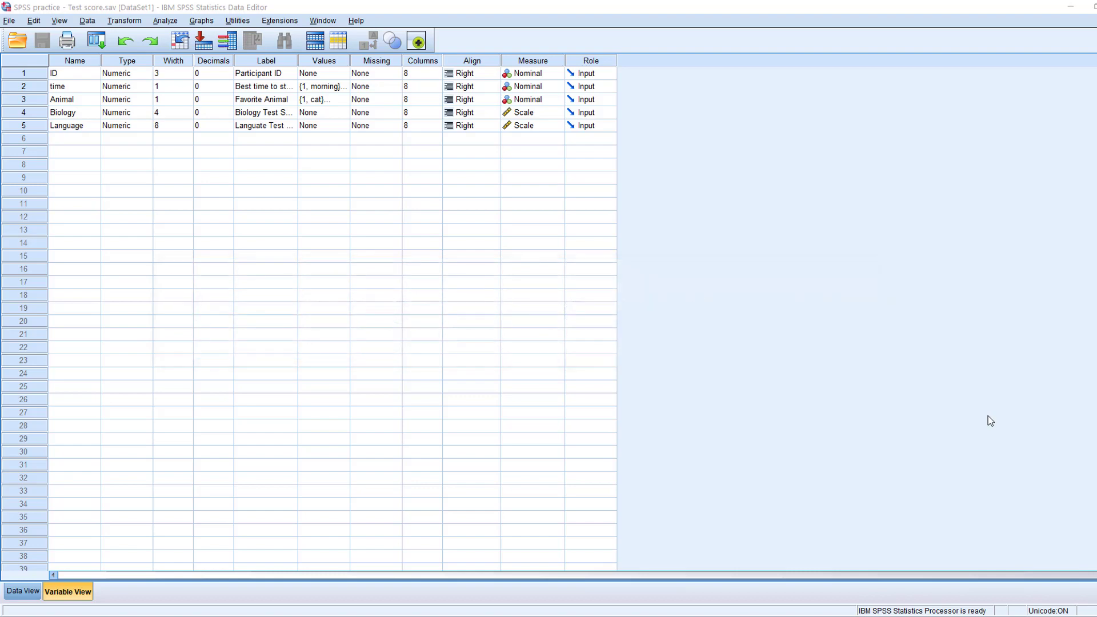
- Open the Frequencies dialog from Analyze > Descriptive Statistics, listing the dataset's variables
left_click(164, 20)
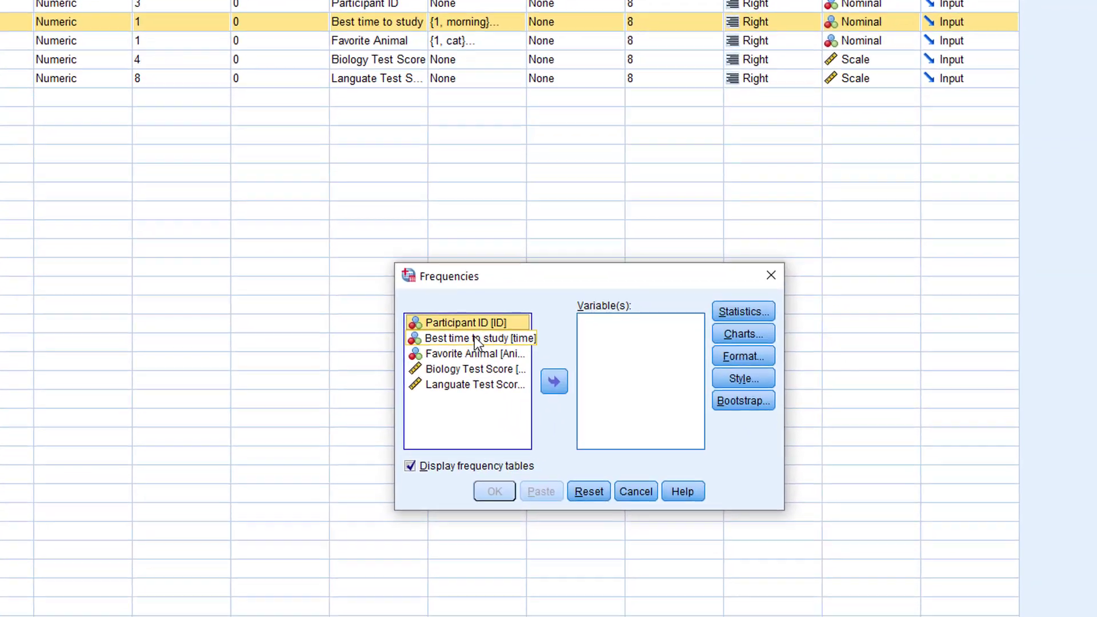
left_click(493, 490)
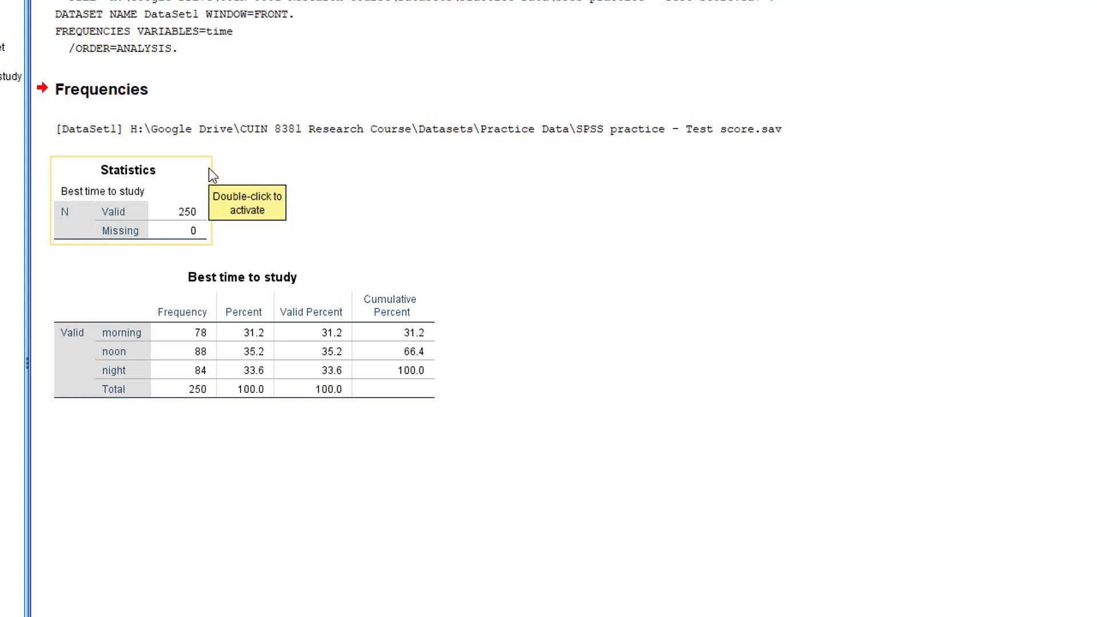